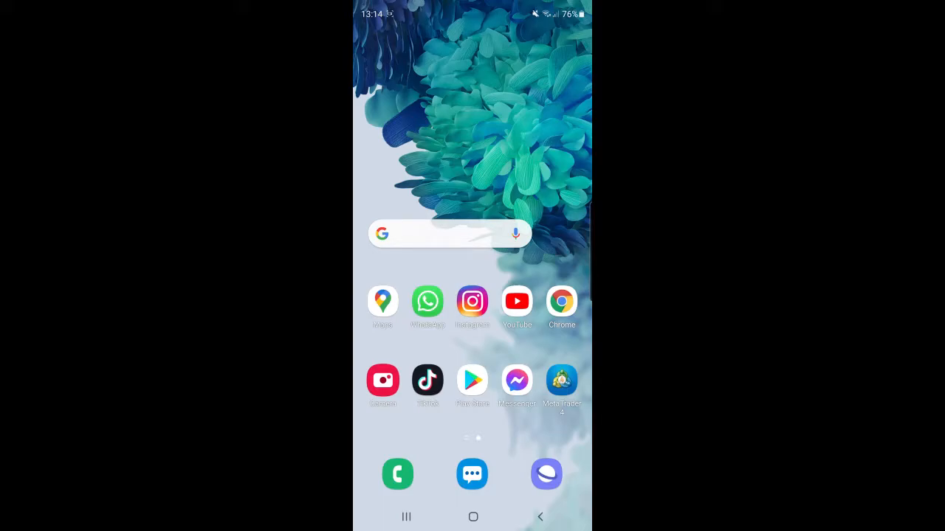
Step: Launch the YouTube app from the home screen to its recommended-videos feed
left_click(517, 301)
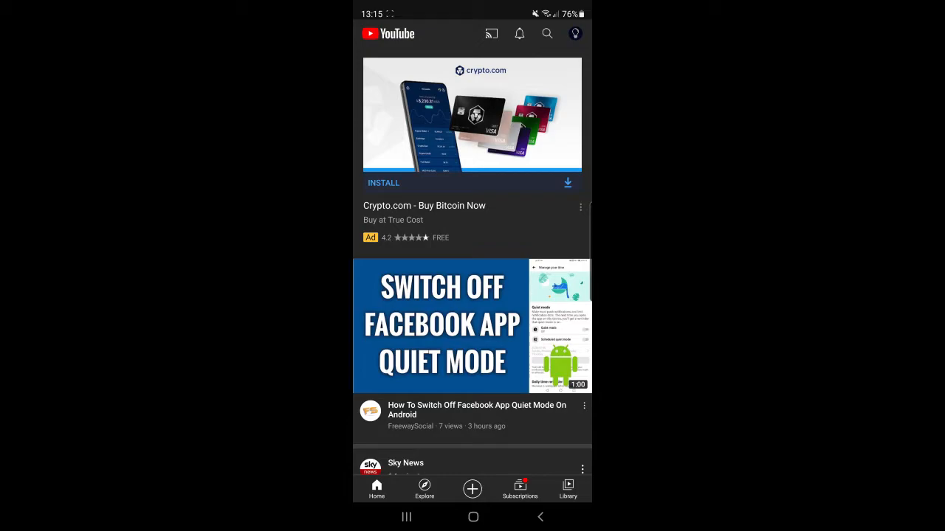
Step: Start editing the channel's 'How to Reverse a Video on TikTok (2021)' video from Your channel > Videos
left_click(576, 32)
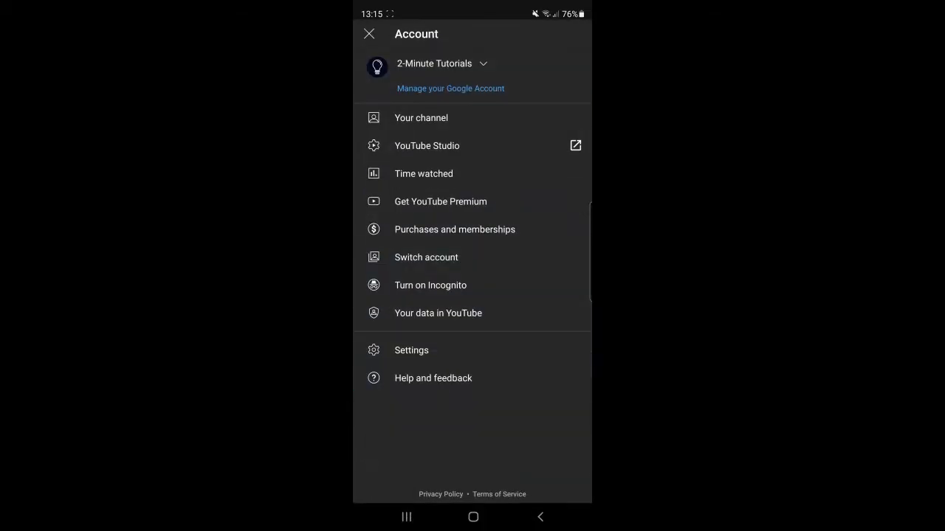
left_click(419, 118)
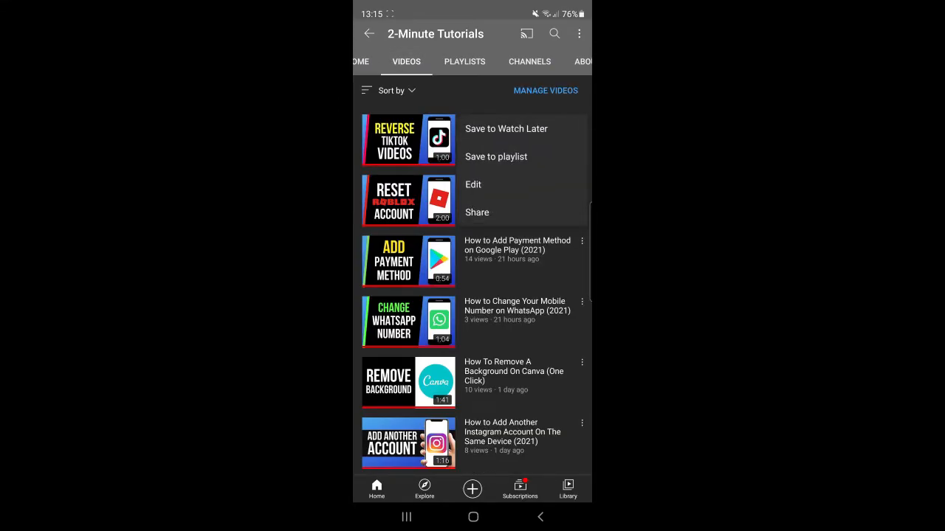
left_click(473, 185)
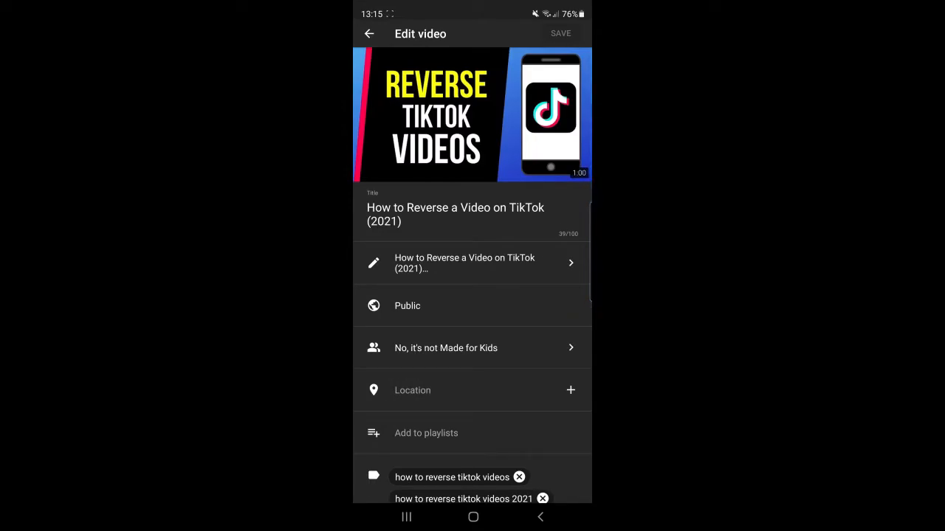
Step: Add a TIMESTAMPS heading with a 0:42 entry beneath the steps in the description
left_click(465, 262)
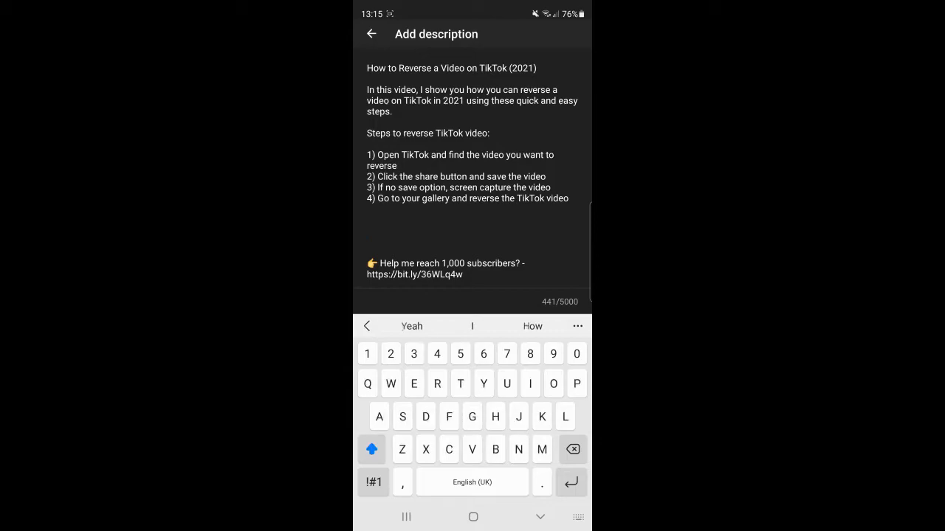
type("TIMESTAMPS")
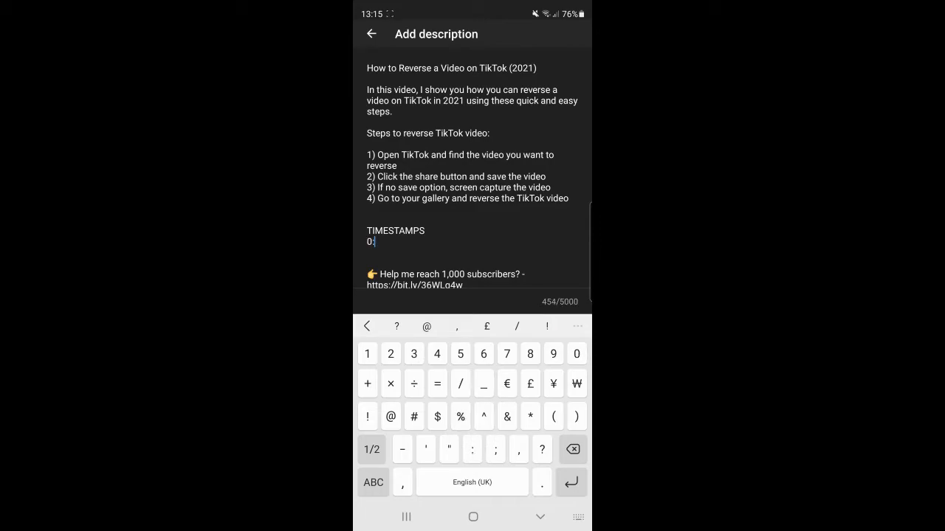
type("42")
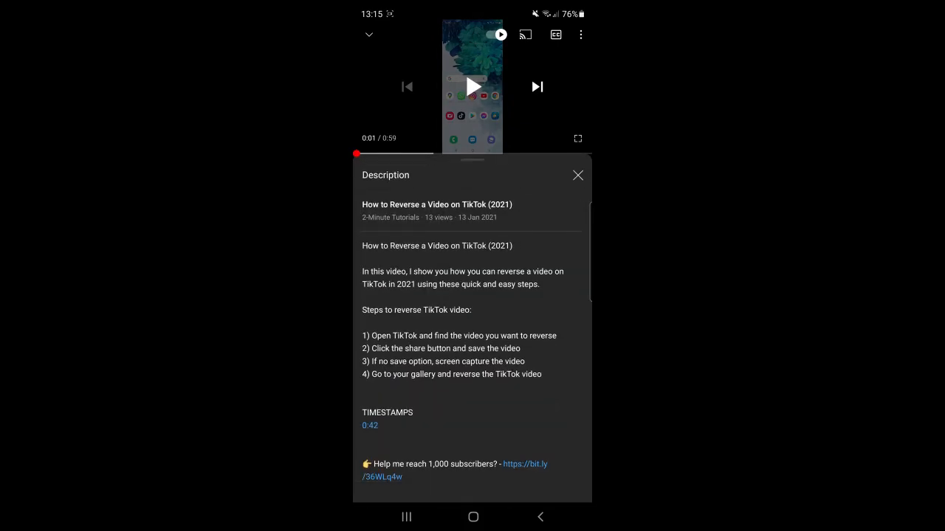
Step: Jump playback to 0:42 via the description's new blue 0:42 link after saving
left_click(369, 425)
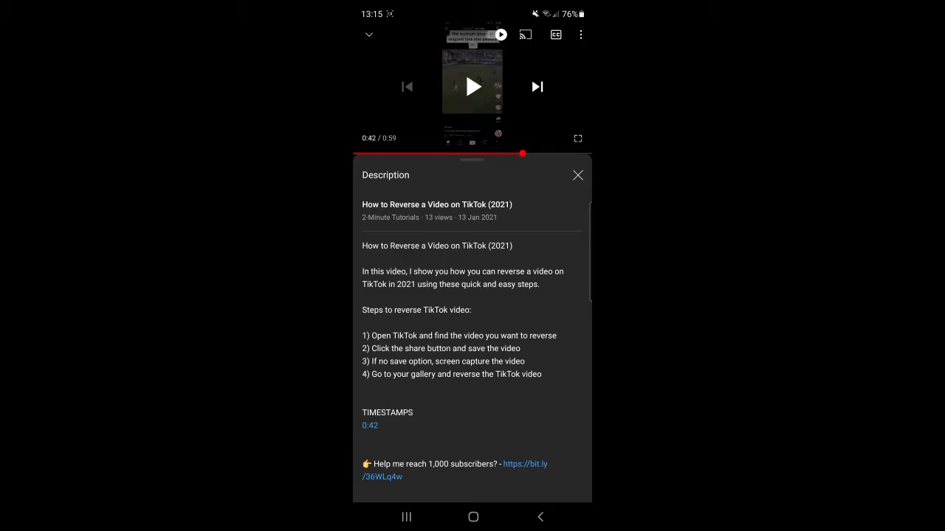